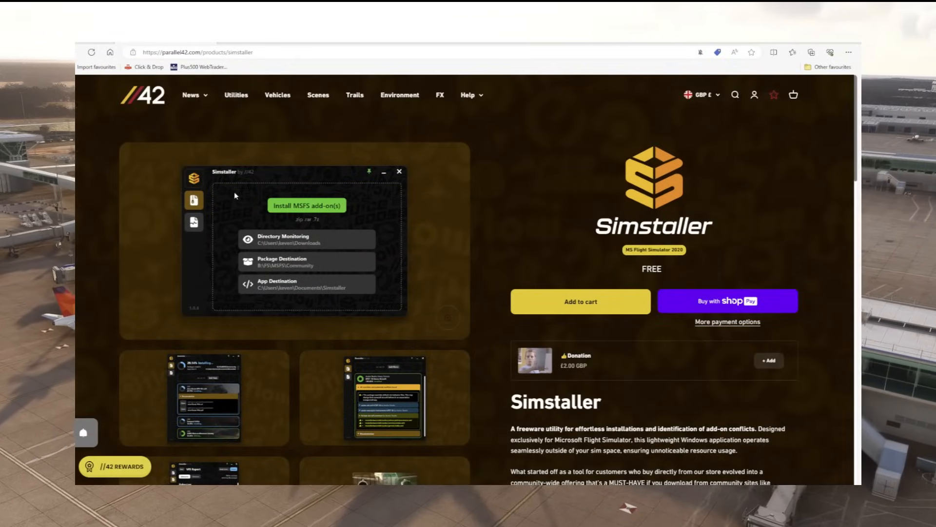
Step: Browse the Simstaller product page, then add the free Simstaller utility to the cart
scroll(down, 3)
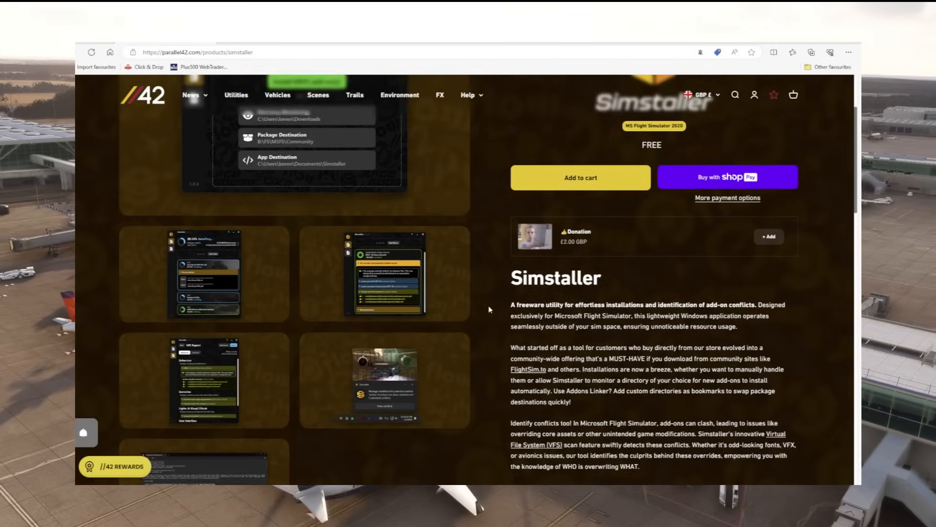
scroll(down, 3)
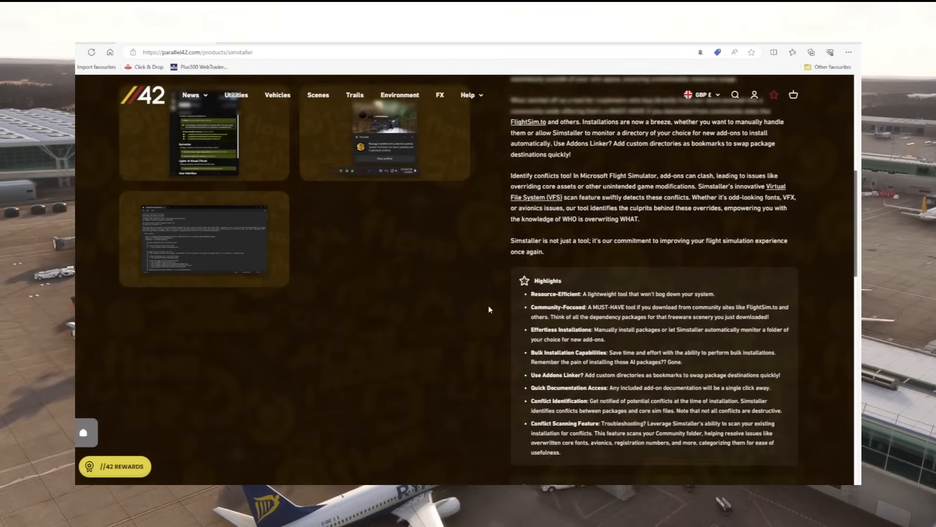
scroll(down, 3)
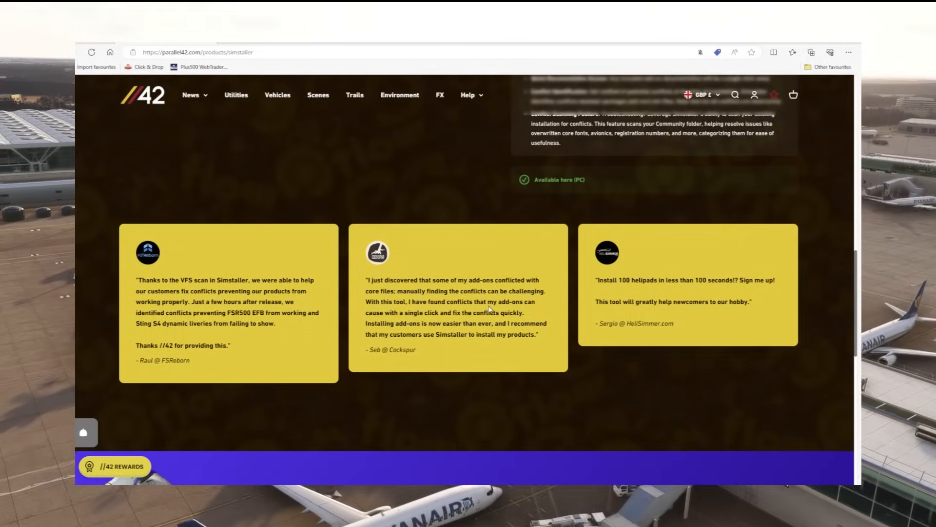
scroll(up, 3)
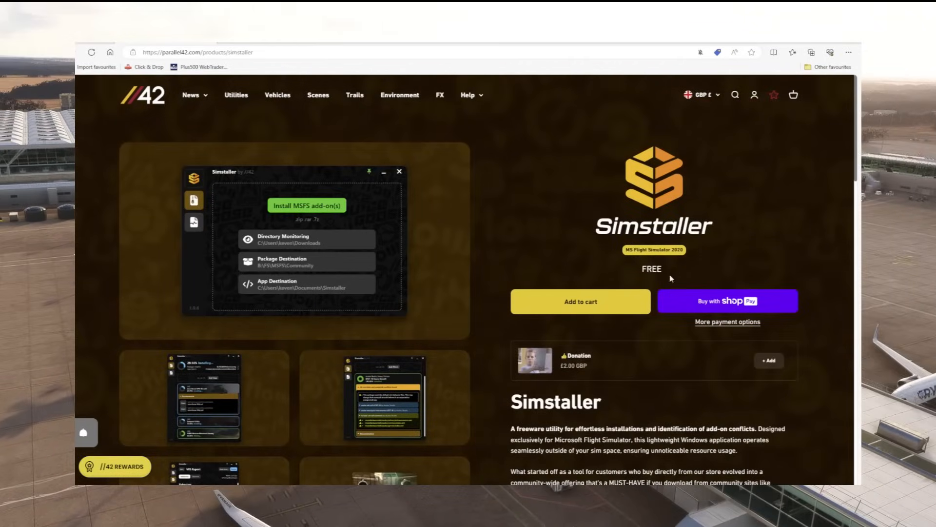
click(580, 302)
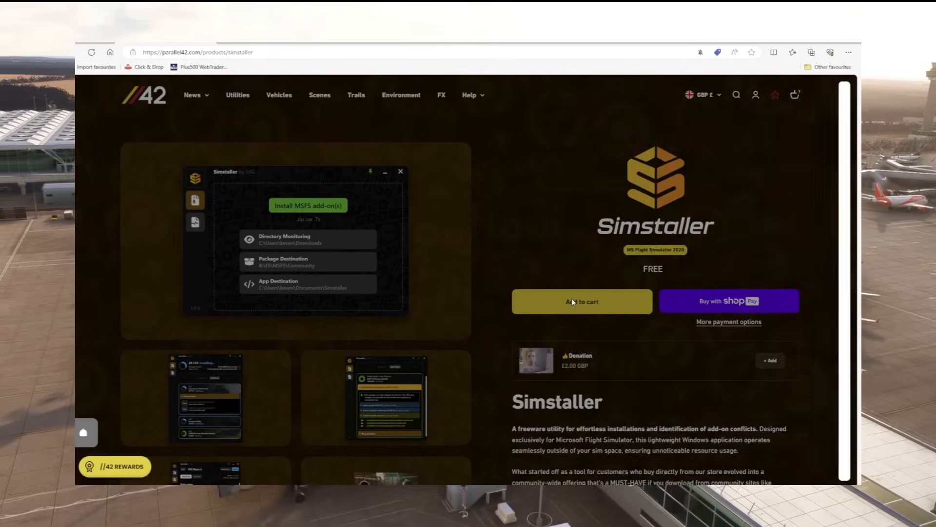
click(582, 302)
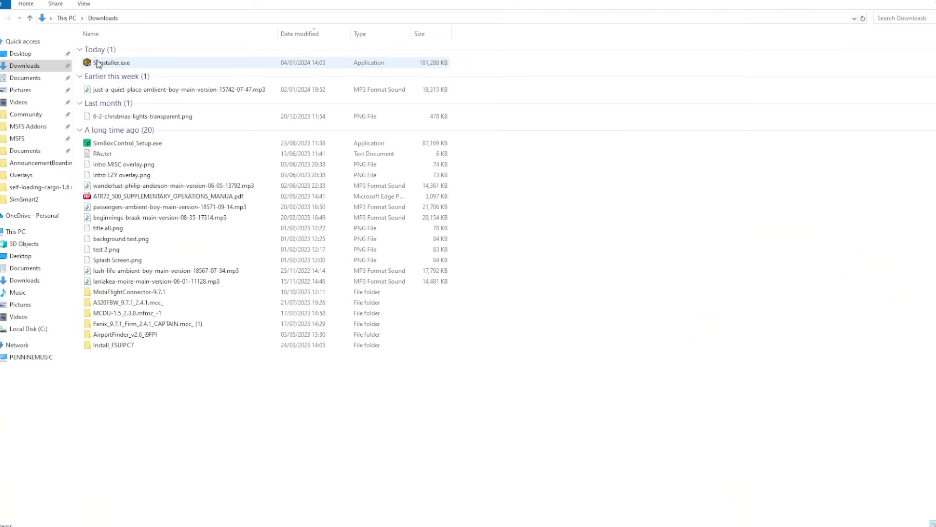
Step: Run Simstaller.exe from the Downloads folder
click(103, 63)
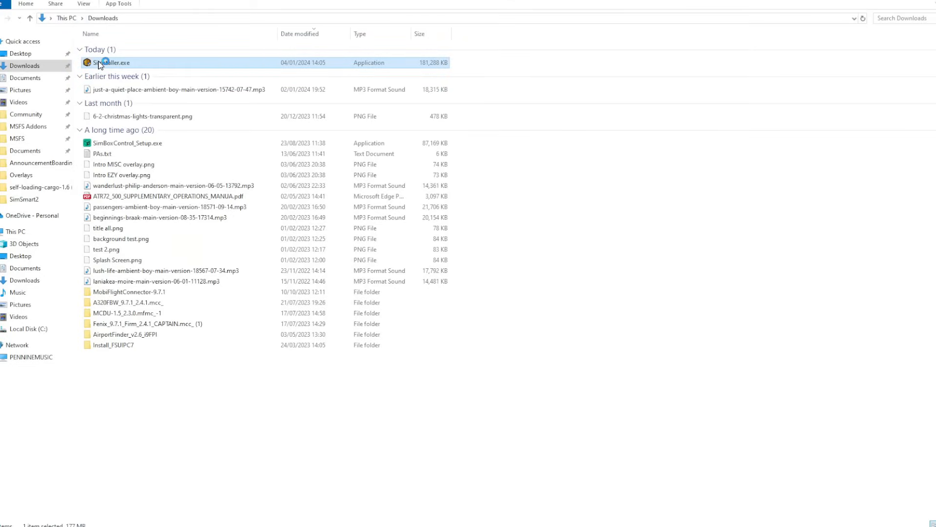
double_click(108, 62)
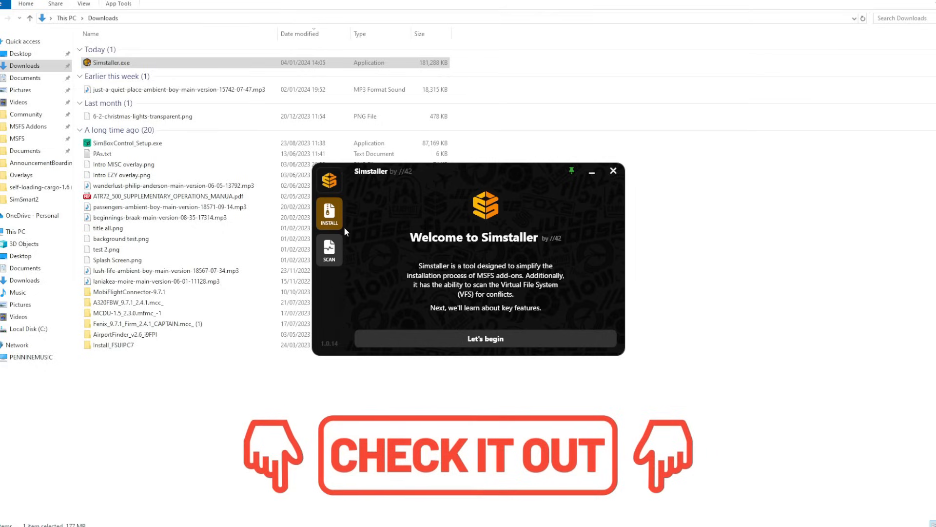
mouse_move(576, 288)
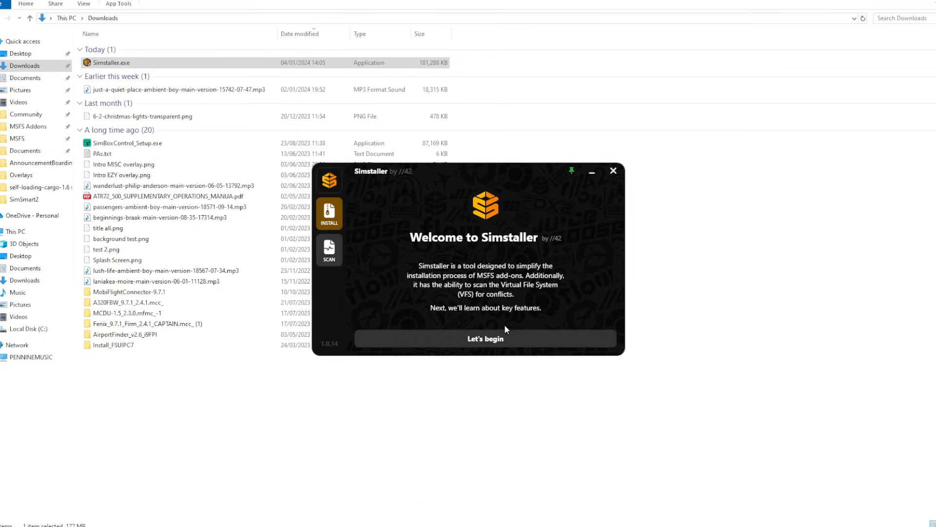
Step: Complete setup with Community as package destination and Downloads as the monitored folder
click(486, 338)
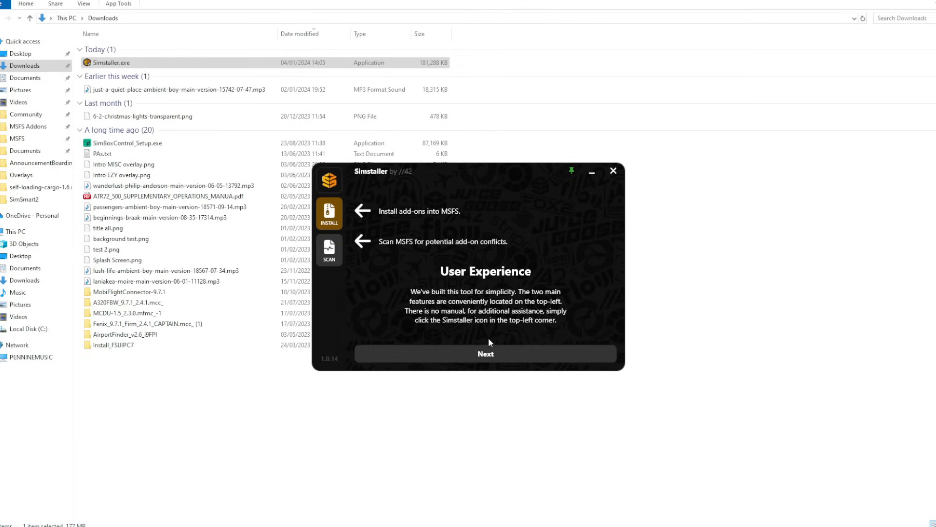
click(486, 353)
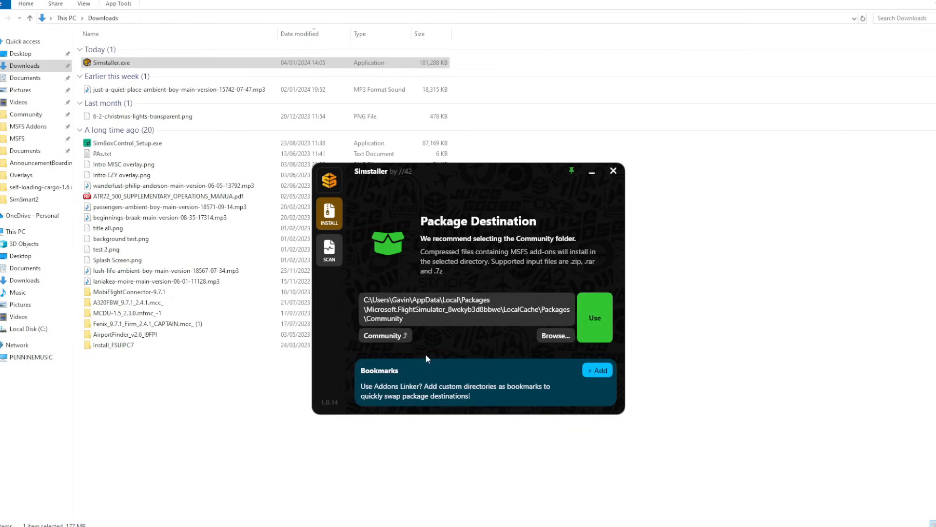
mouse_move(447, 349)
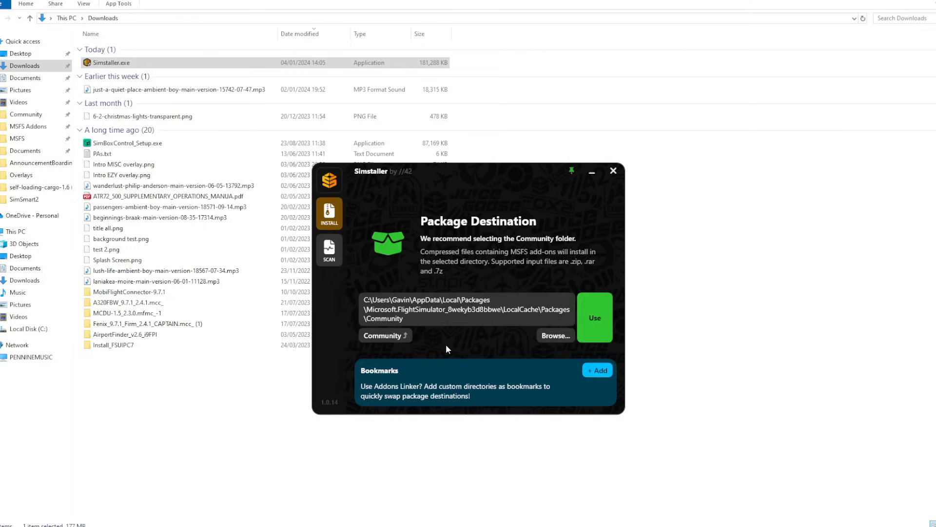
mouse_move(595, 326)
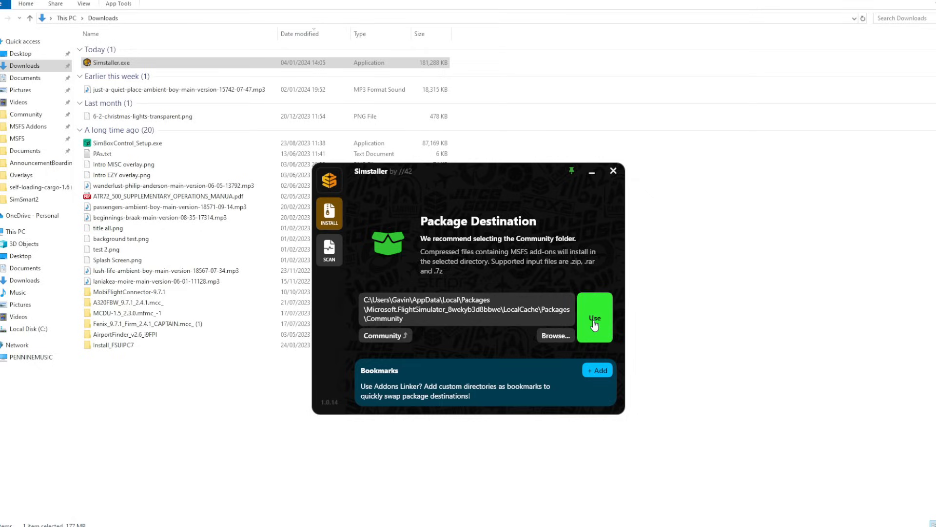
click(595, 317)
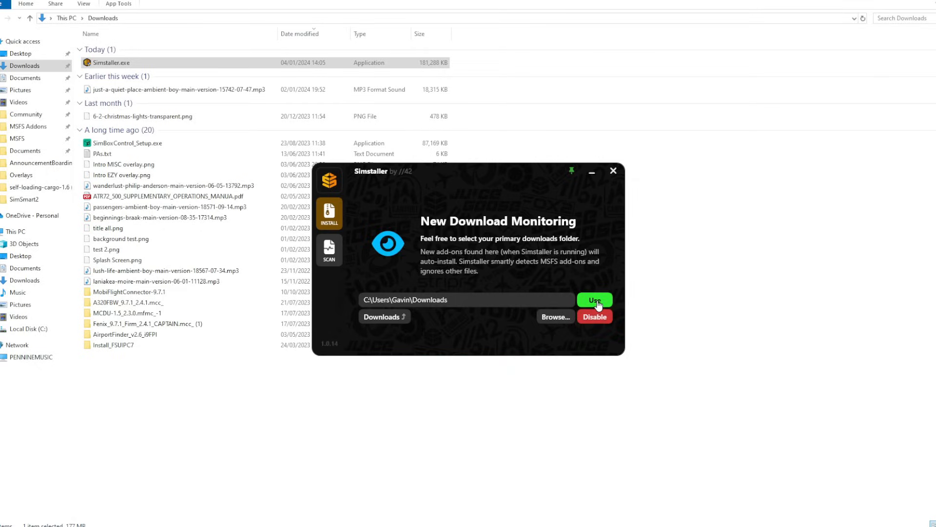
click(595, 300)
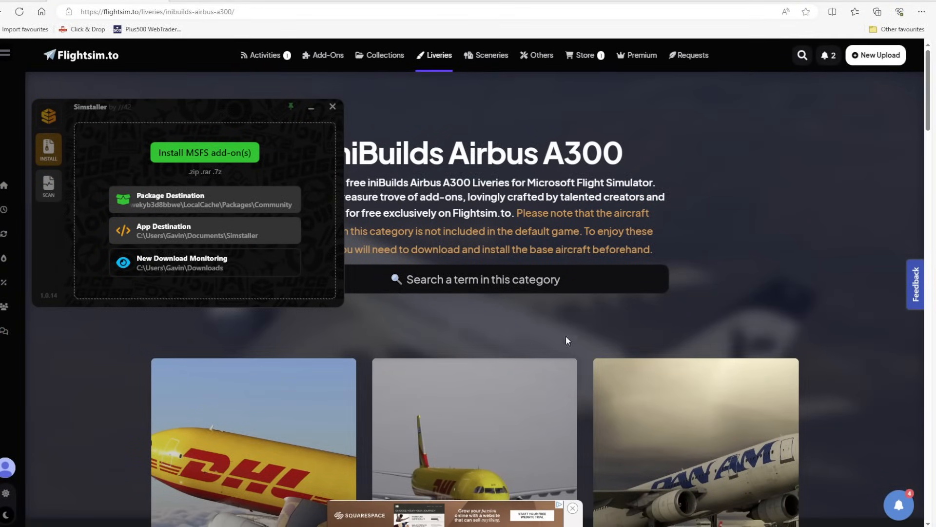
scroll(down, 3)
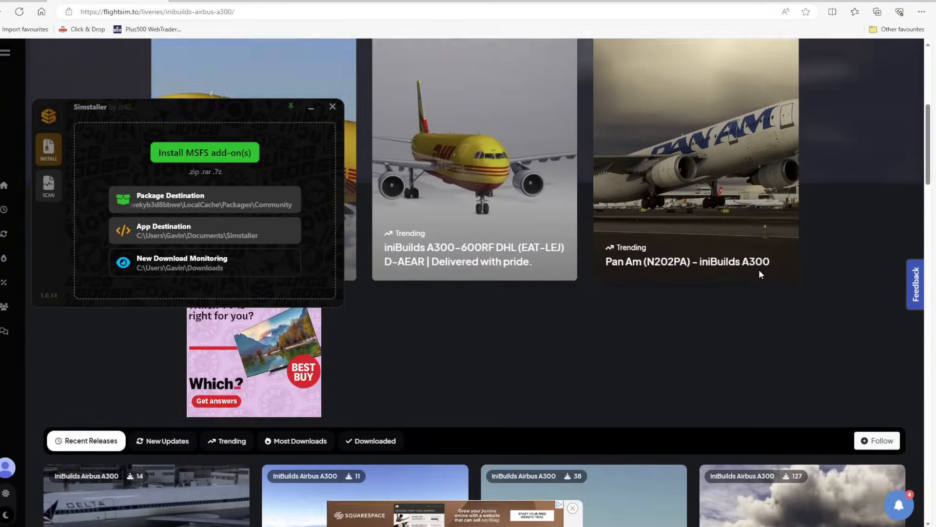
scroll(down, 3)
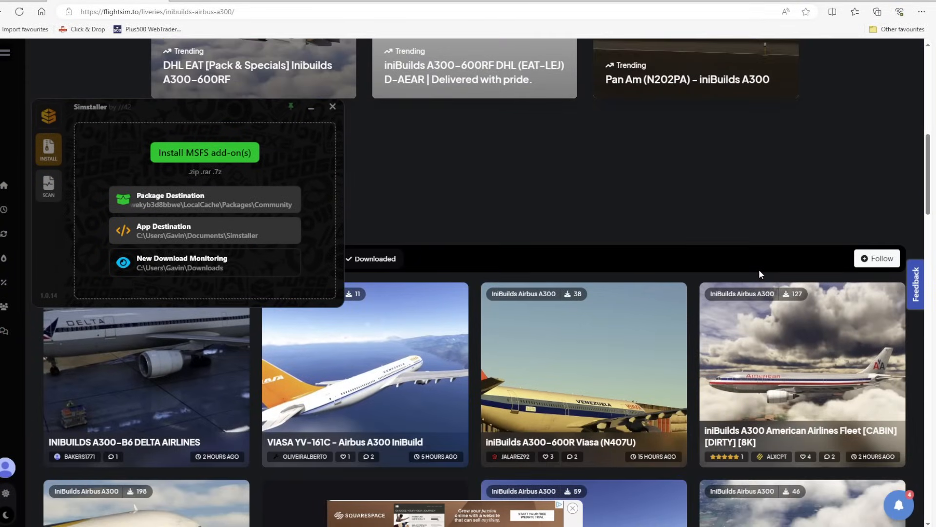
scroll(down, 3)
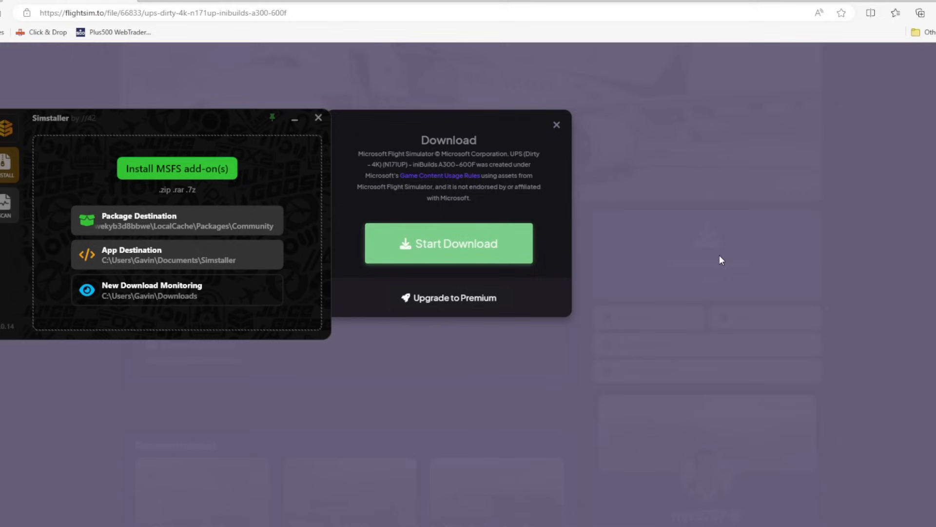
Step: Download the dirty 4K UPS A300-600F livery and return to the liveries listing
click(448, 243)
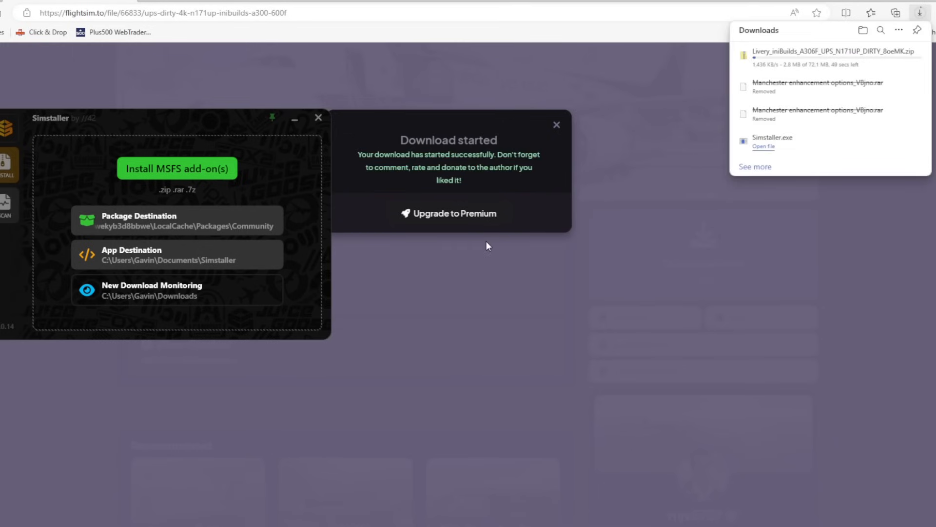
mouse_move(491, 246)
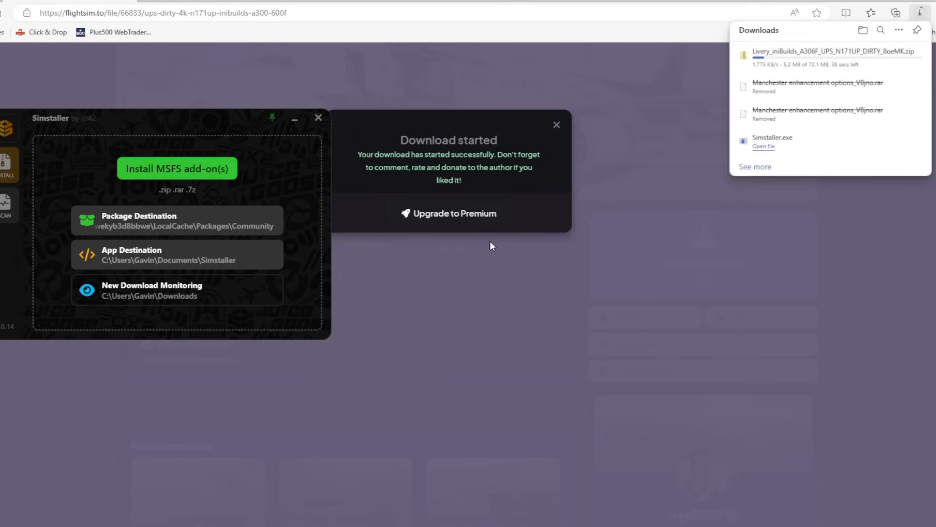
click(557, 125)
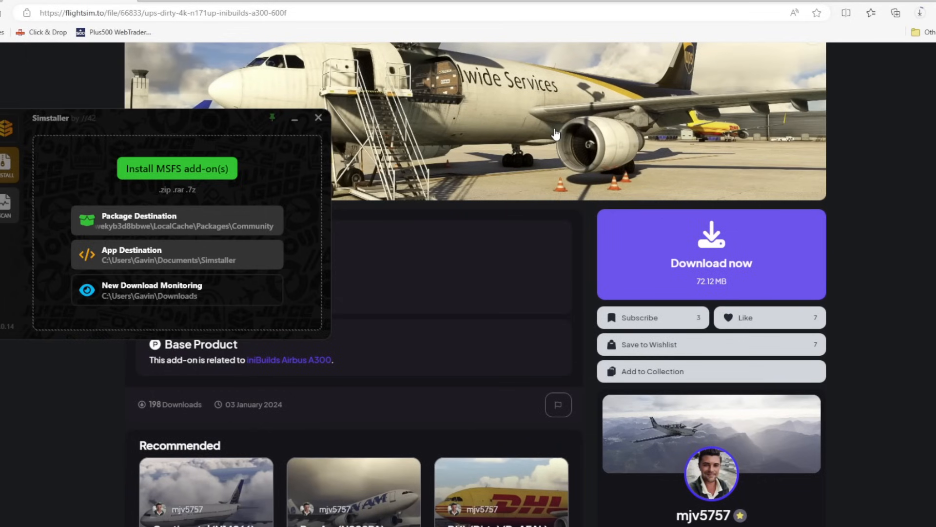
mouse_move(480, 327)
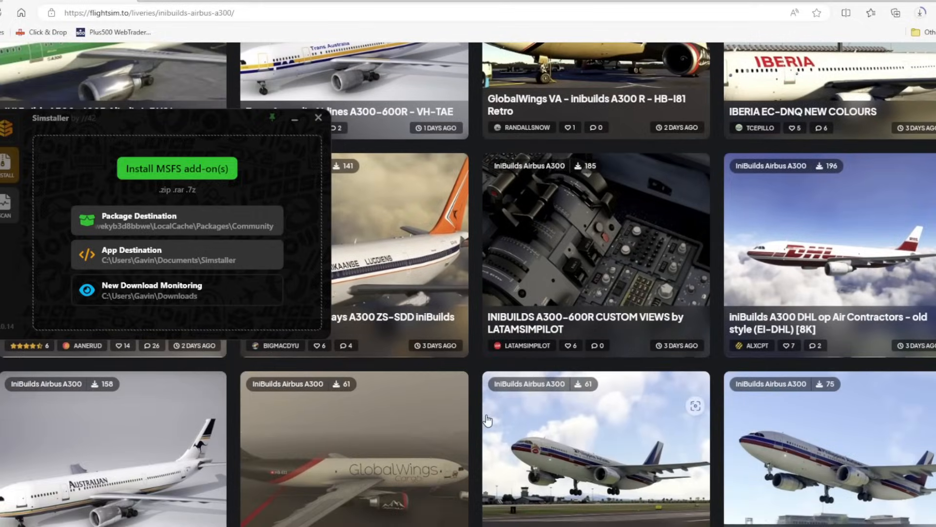
scroll(down, 3)
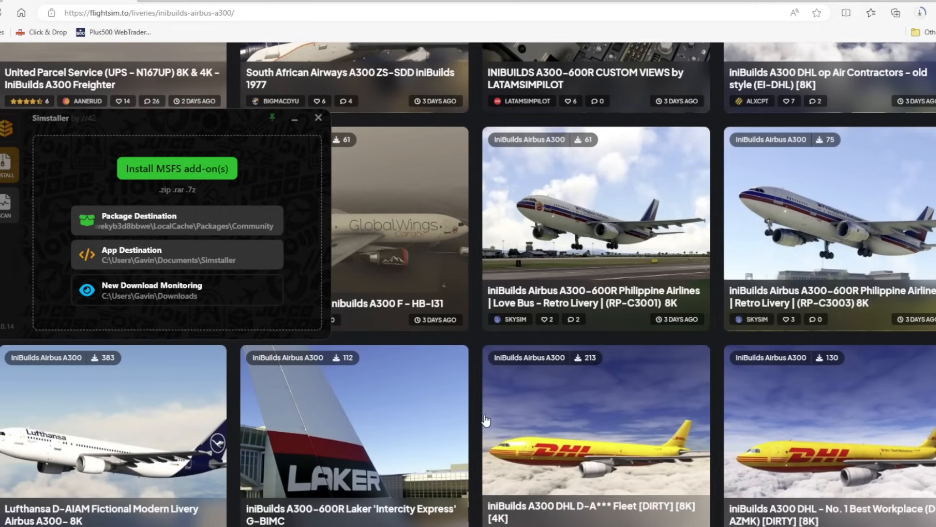
Step: Browse to page 2 of the A300 liveries while Simstaller checks for conflicts
click(176, 168)
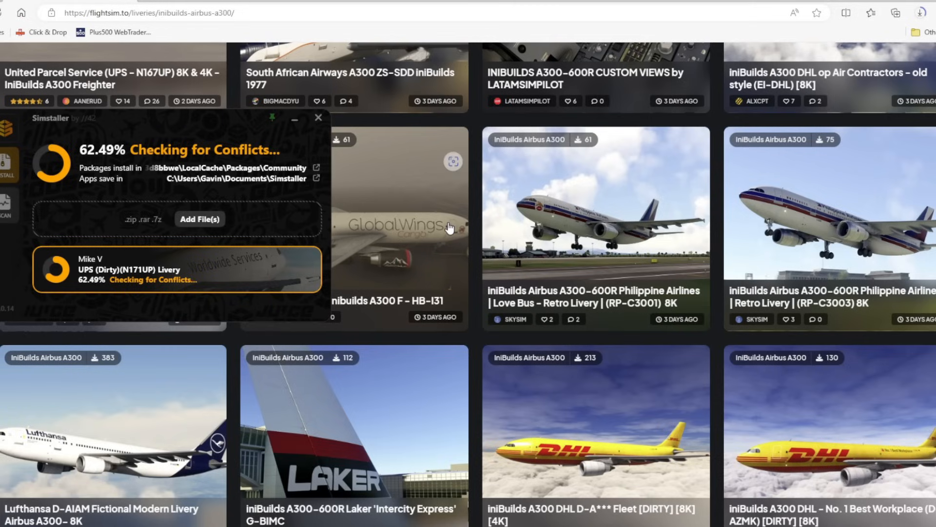
scroll(down, 3)
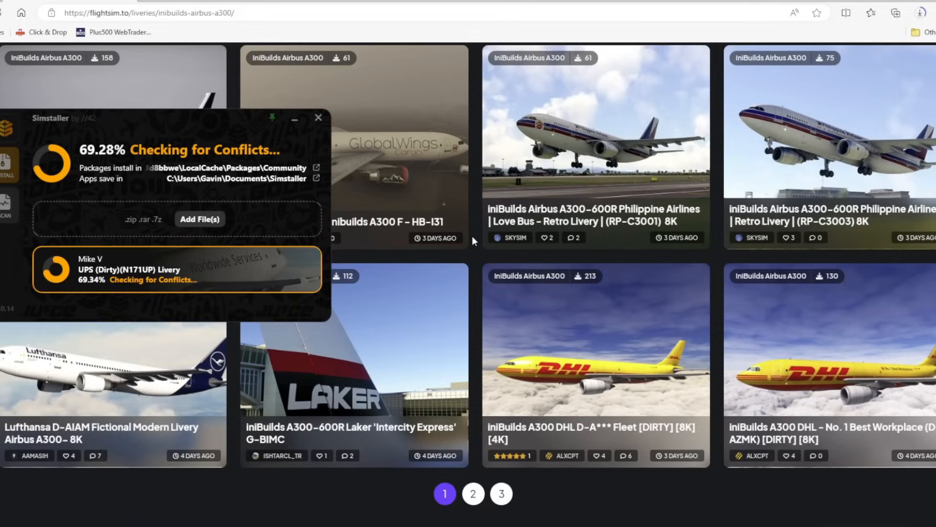
scroll(down, 3)
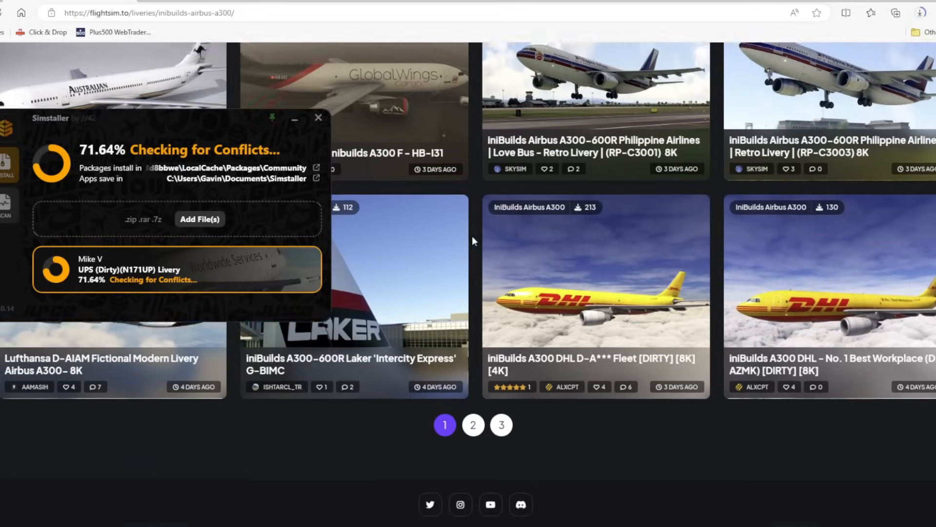
click(473, 425)
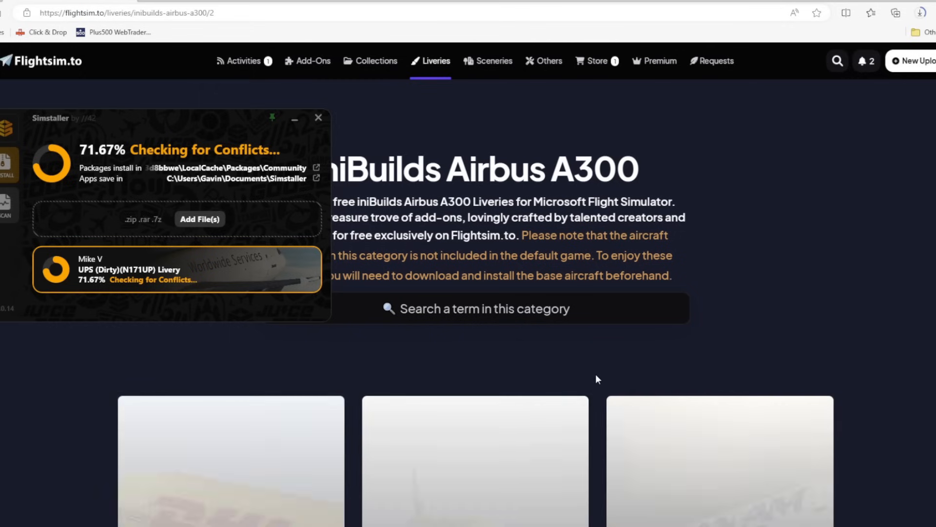
scroll(down, 3)
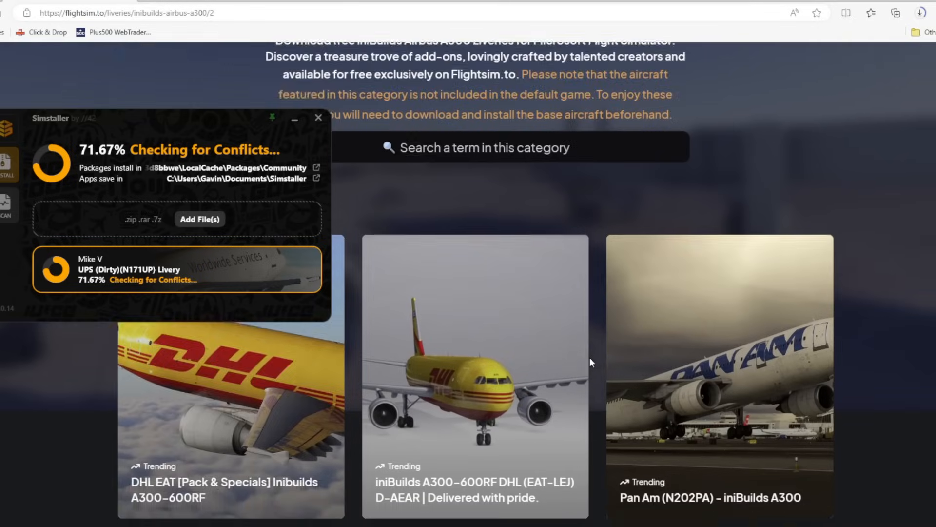
scroll(down, 3)
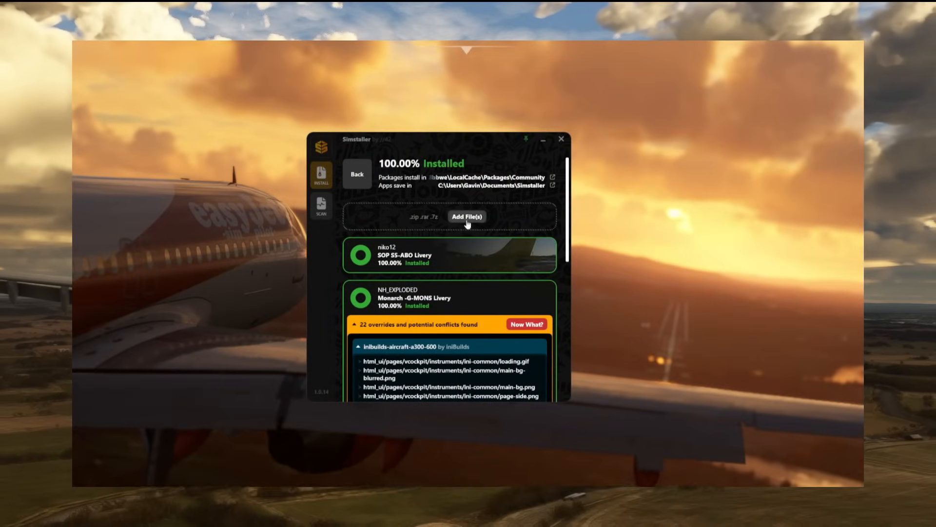
Step: Review the Monarch G-MONS livery's 22 override files, then open the VFS Scan section
scroll(down, 3)
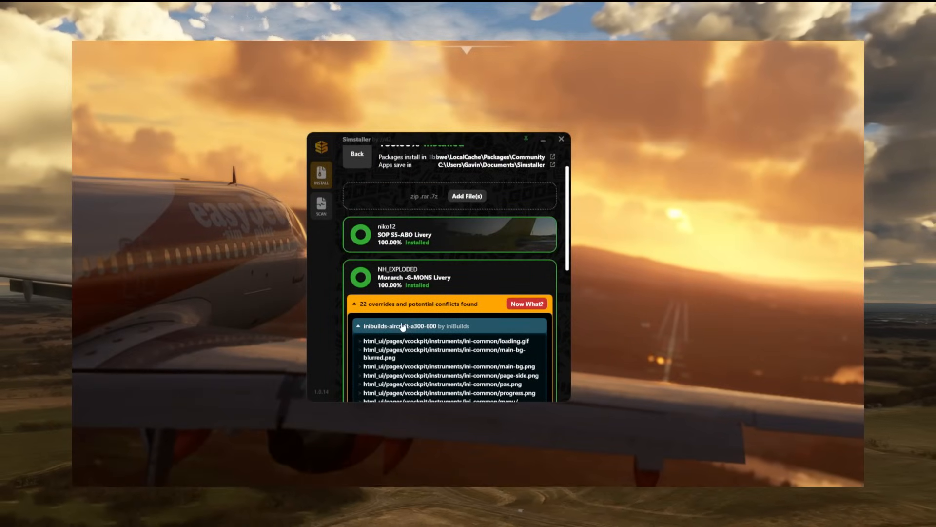
mouse_move(570, 228)
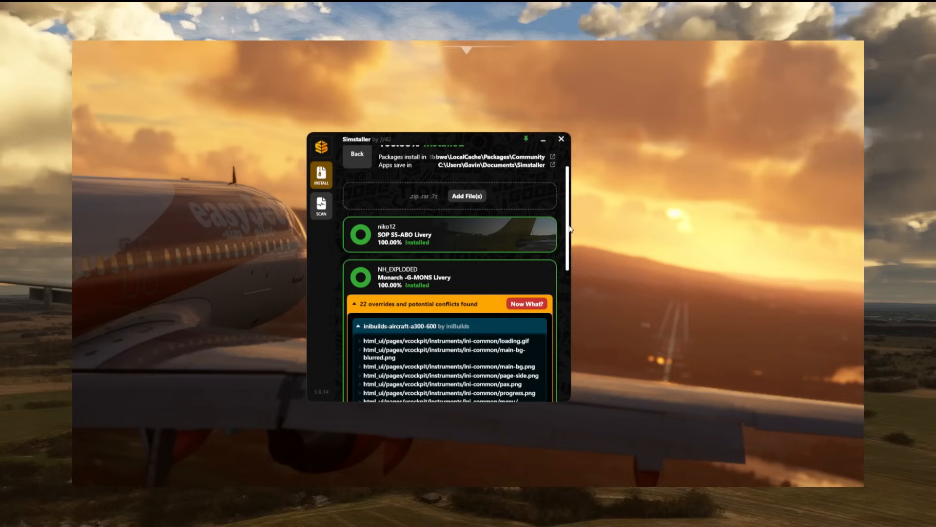
scroll(down, 3)
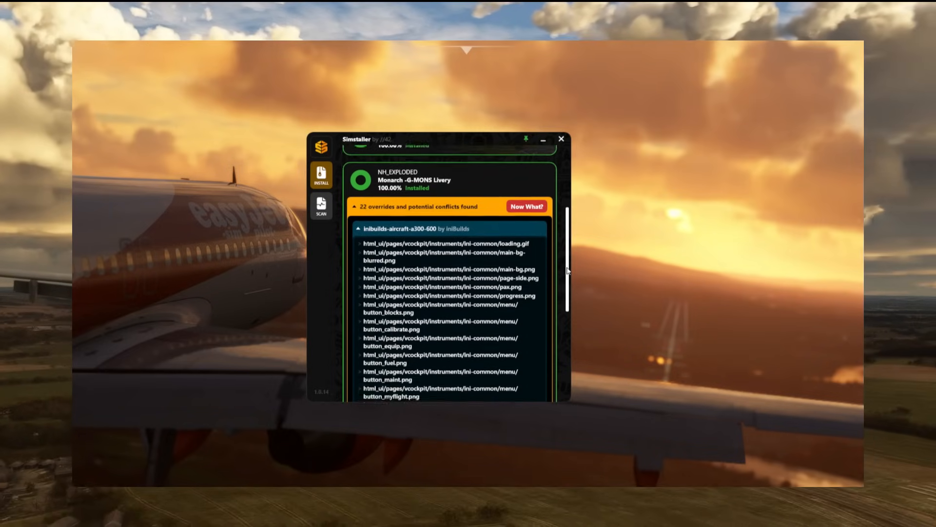
scroll(down, 3)
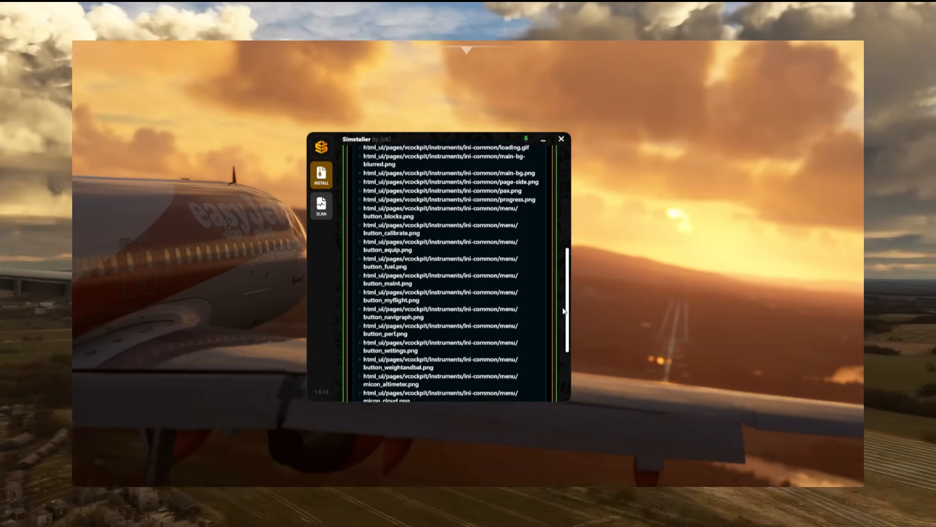
scroll(down, 3)
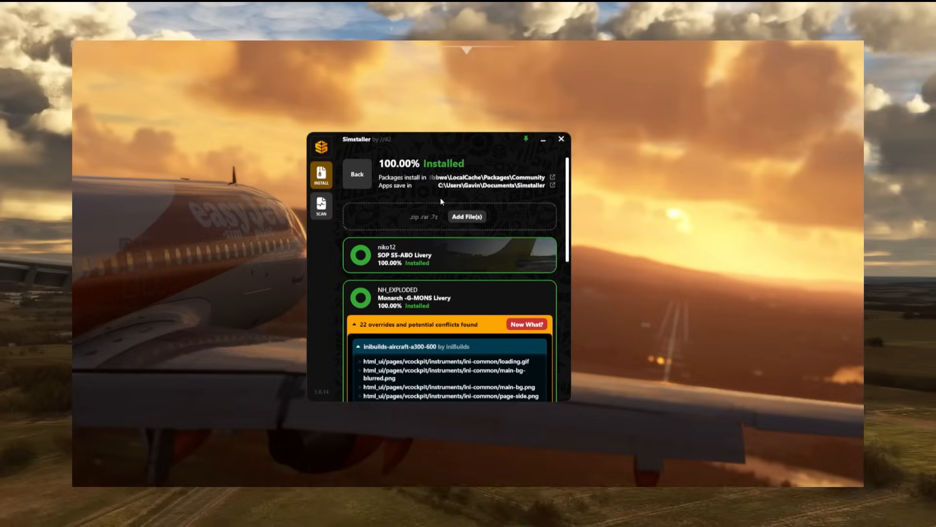
click(321, 207)
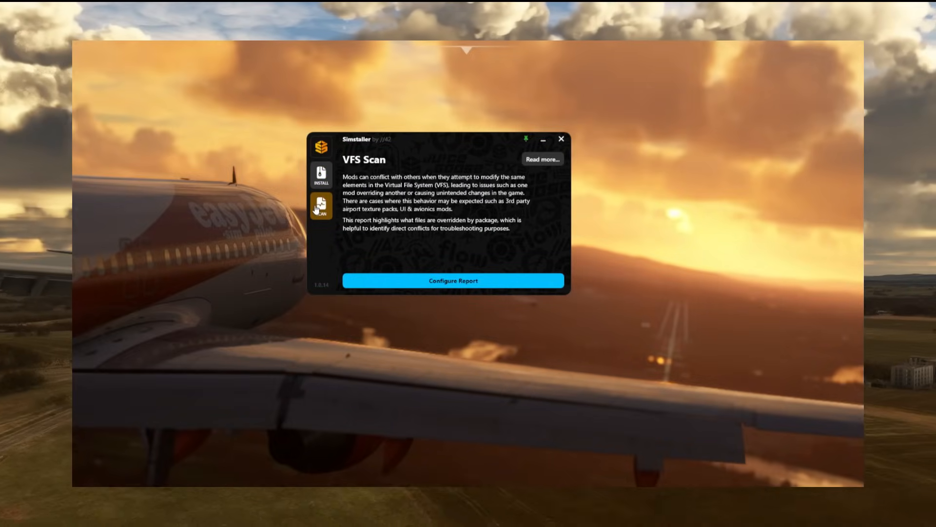
mouse_move(460, 186)
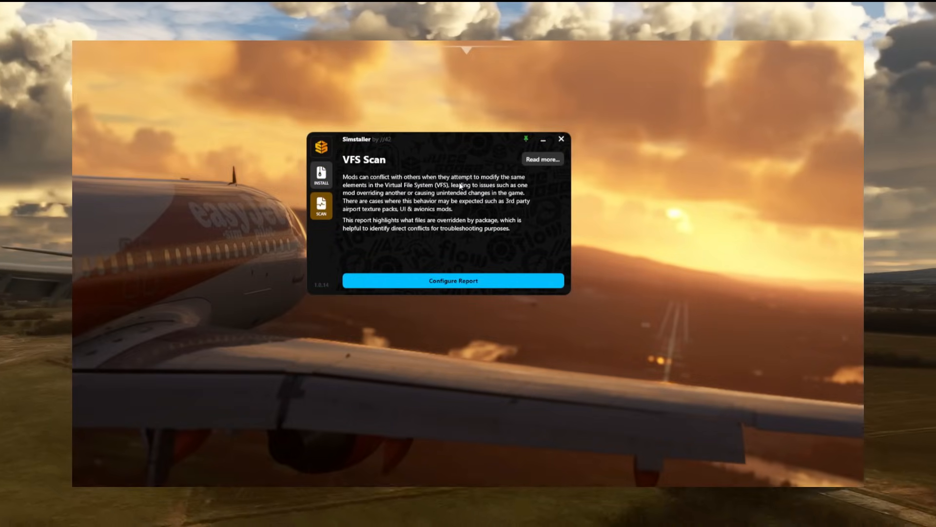
Step: Open the Parallel 42 VFS system article from Simstaller and read to the end
click(543, 159)
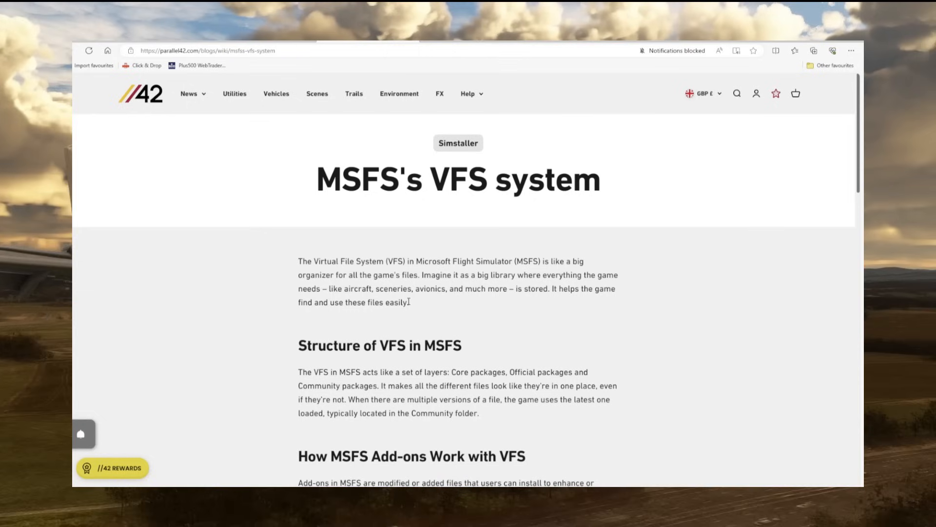
scroll(down, 3)
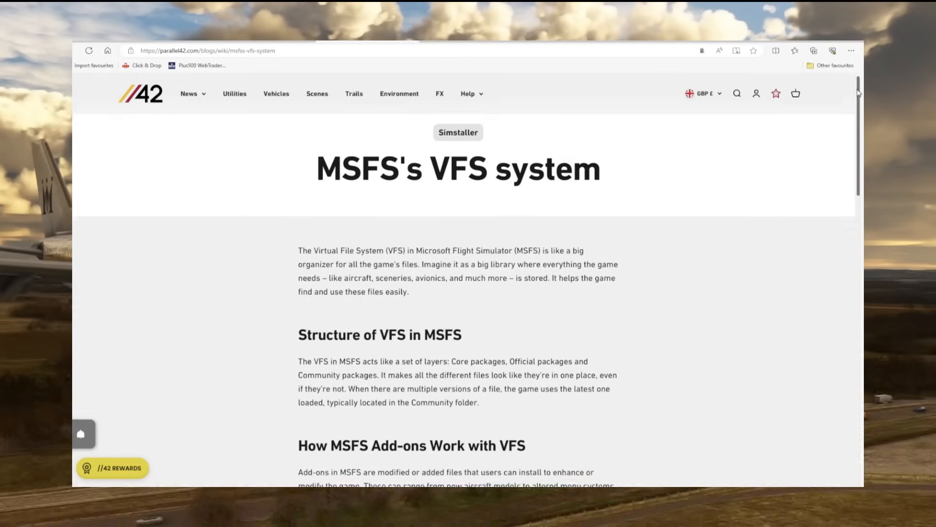
scroll(down, 3)
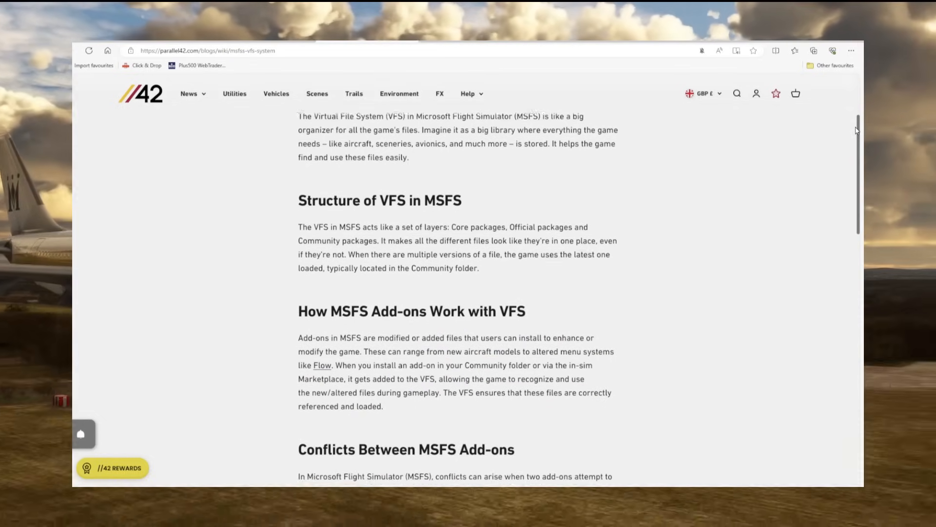
scroll(down, 3)
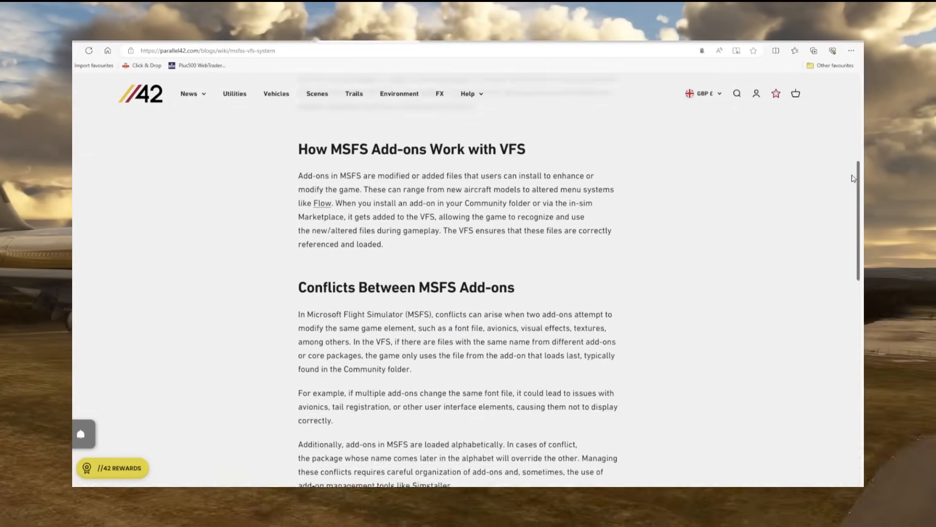
scroll(down, 3)
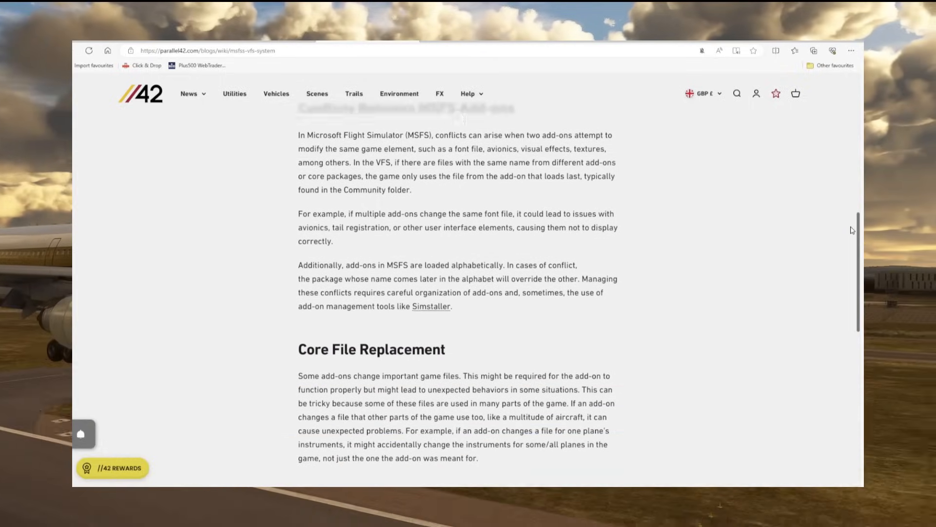
scroll(down, 3)
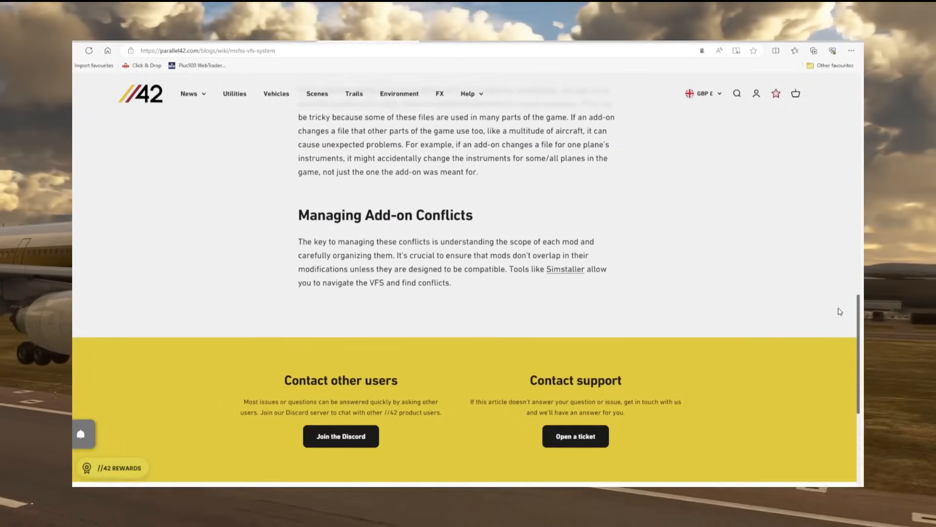
scroll(up, 3)
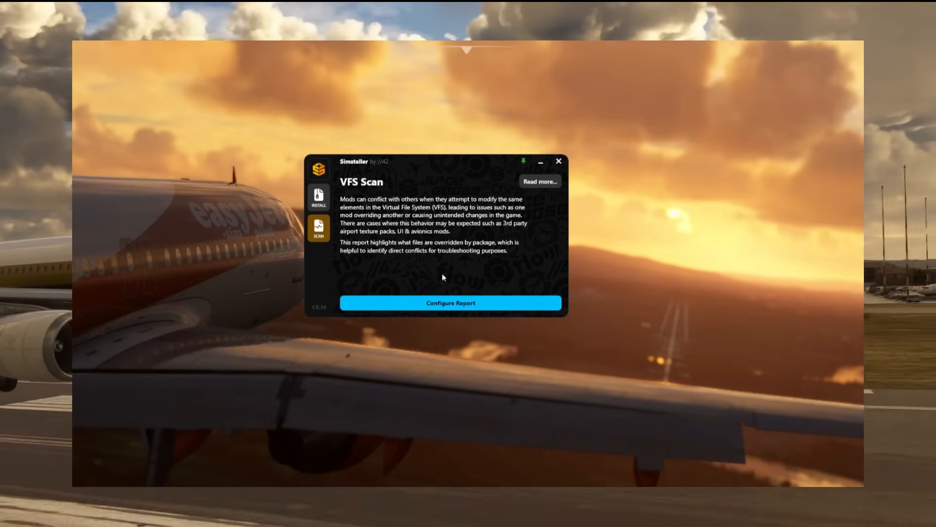
Step: Configure the VFS report with self overrides excluded and run the scan
click(450, 303)
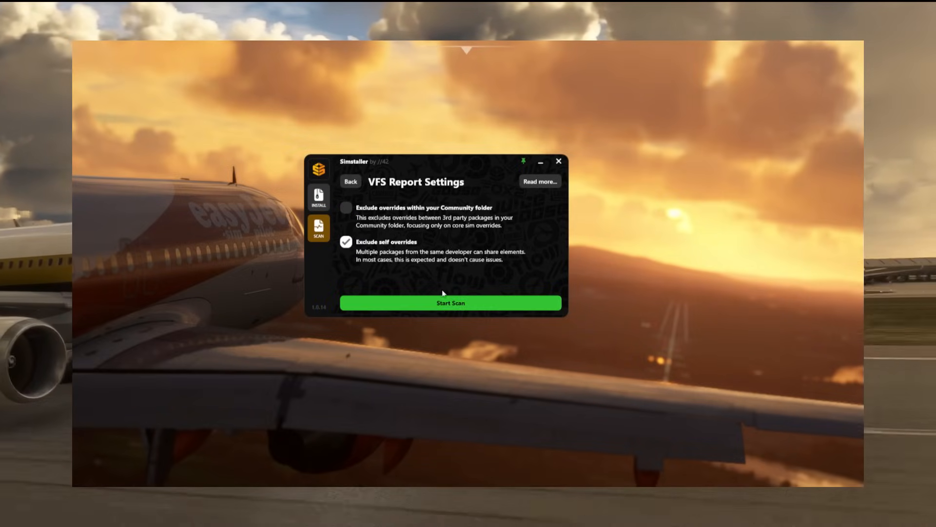
click(450, 303)
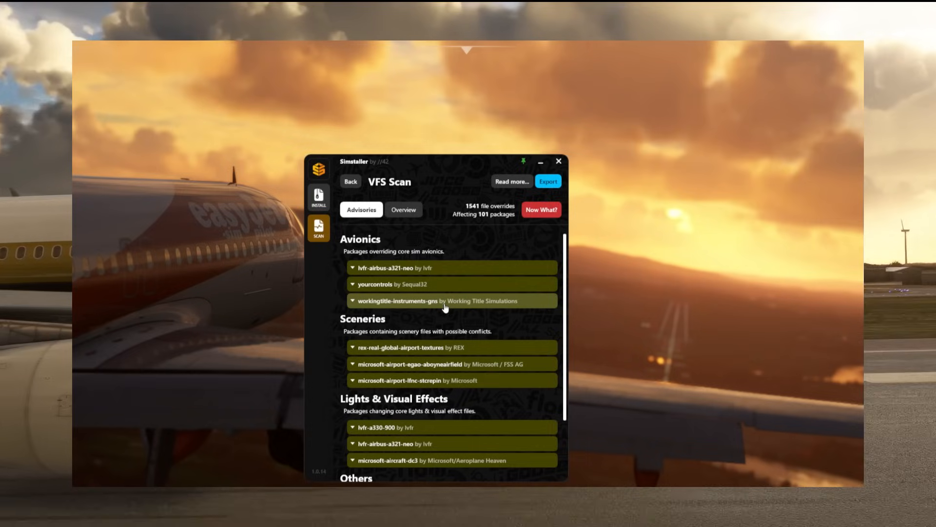
mouse_move(444, 300)
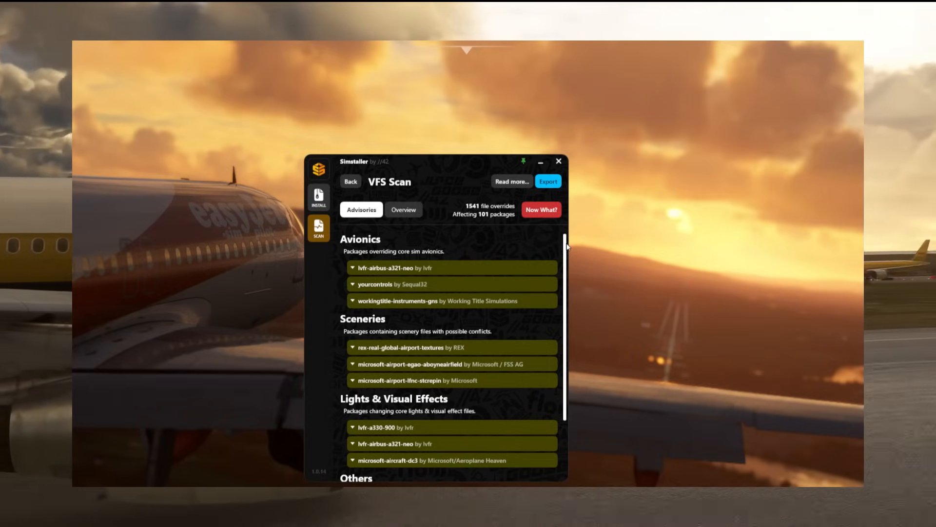
scroll(down, 3)
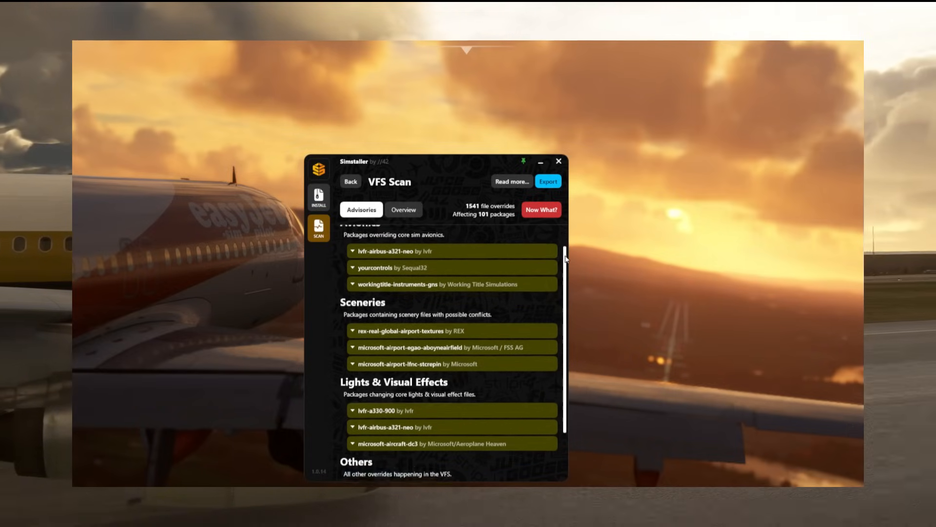
scroll(down, 3)
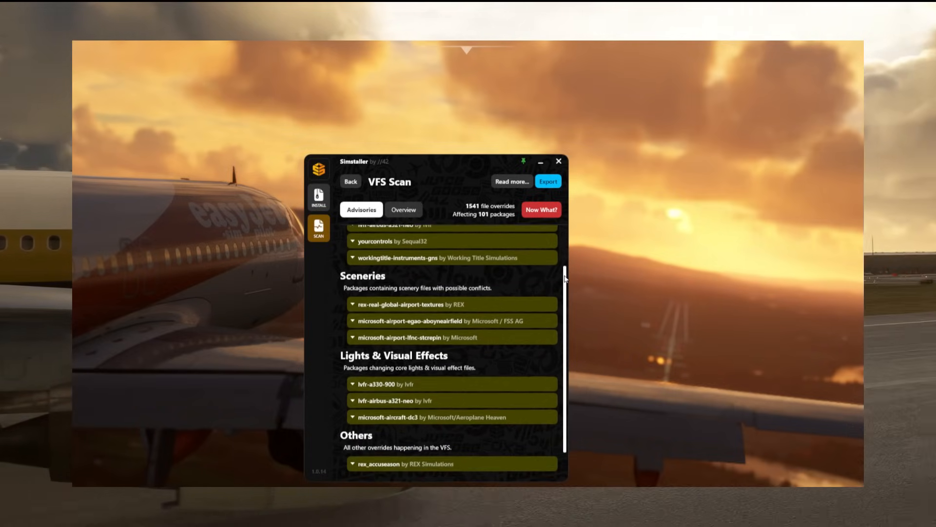
scroll(down, 3)
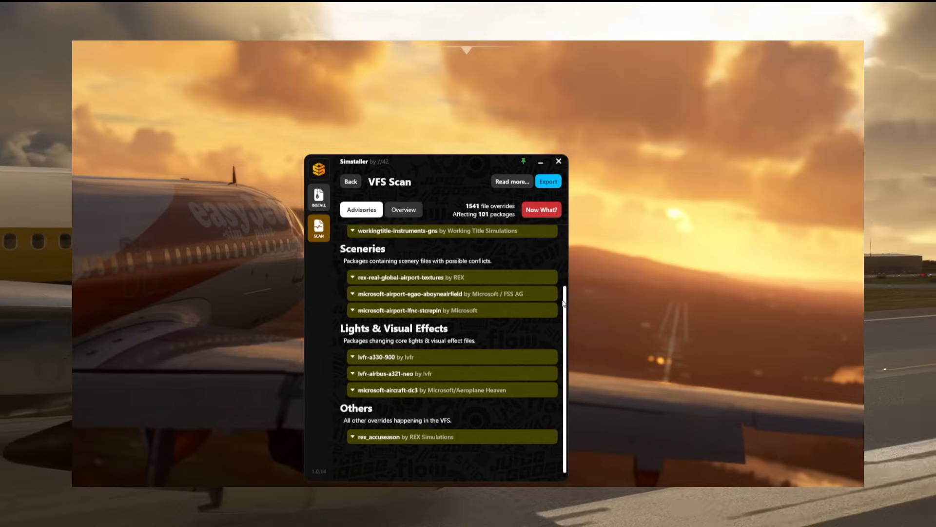
mouse_move(514, 367)
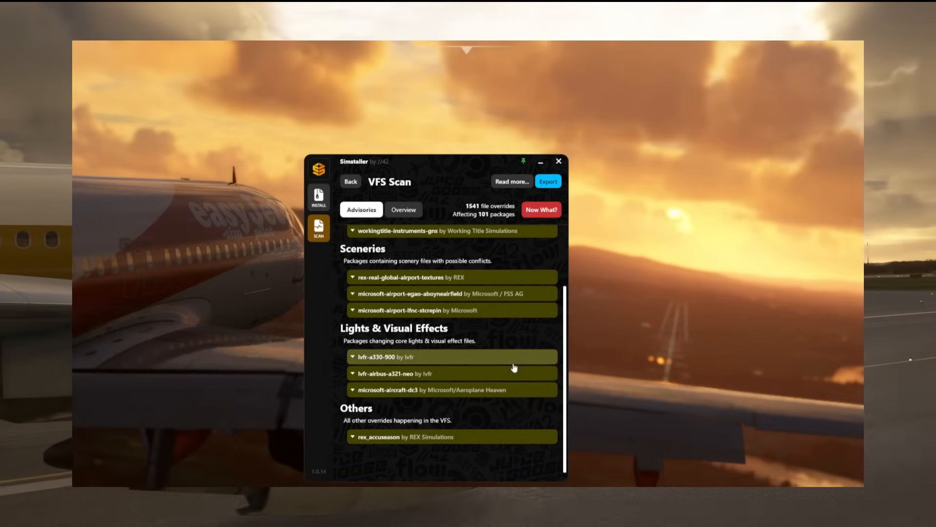
mouse_move(466, 434)
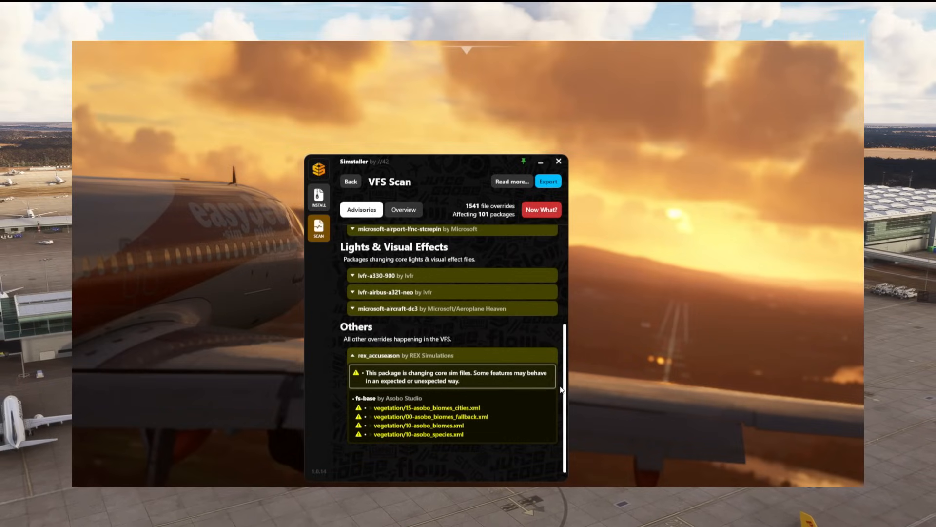
mouse_move(399, 443)
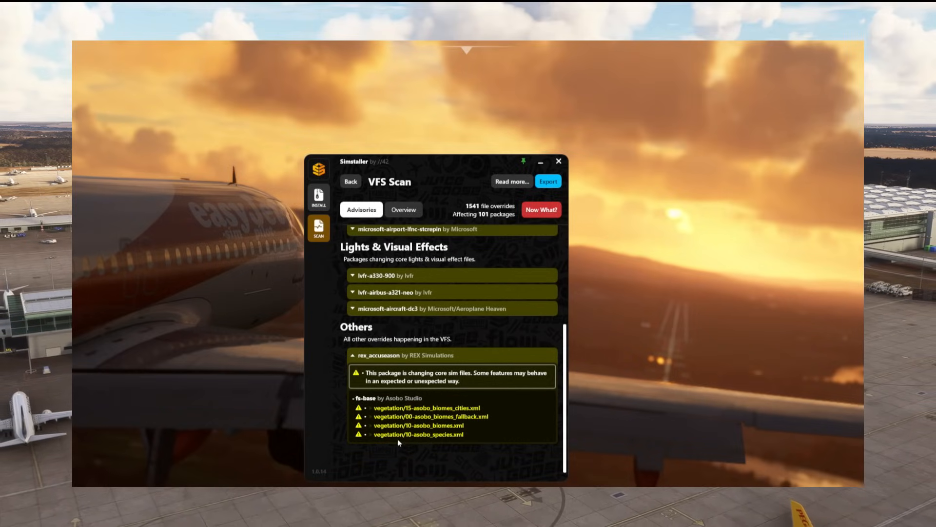
mouse_move(495, 427)
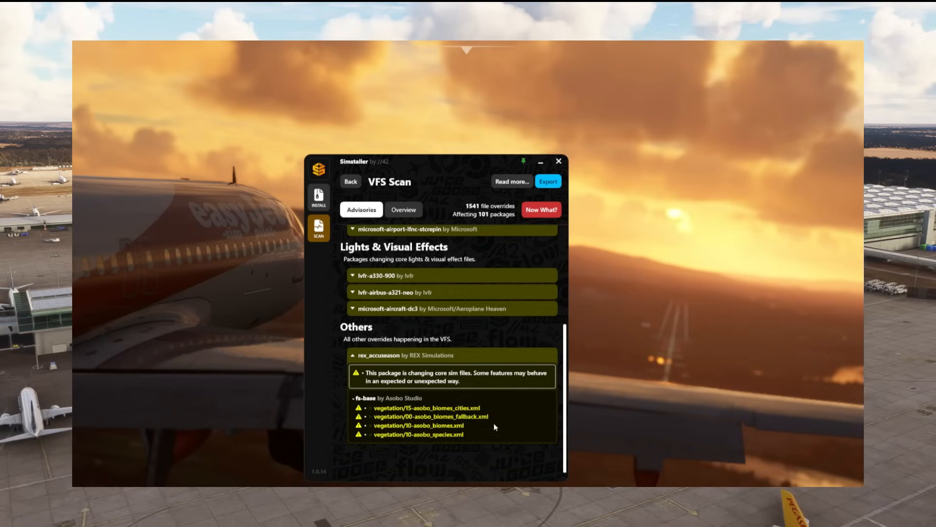
mouse_move(482, 465)
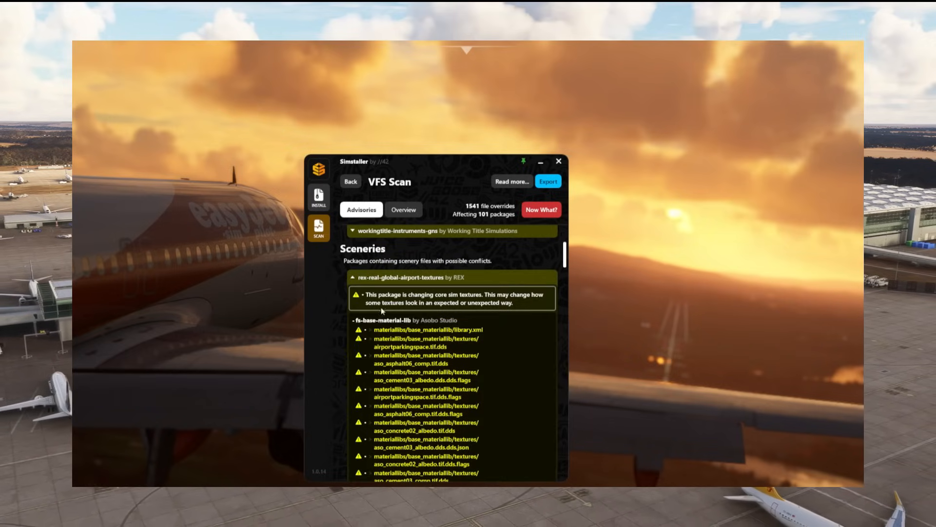
scroll(down, 3)
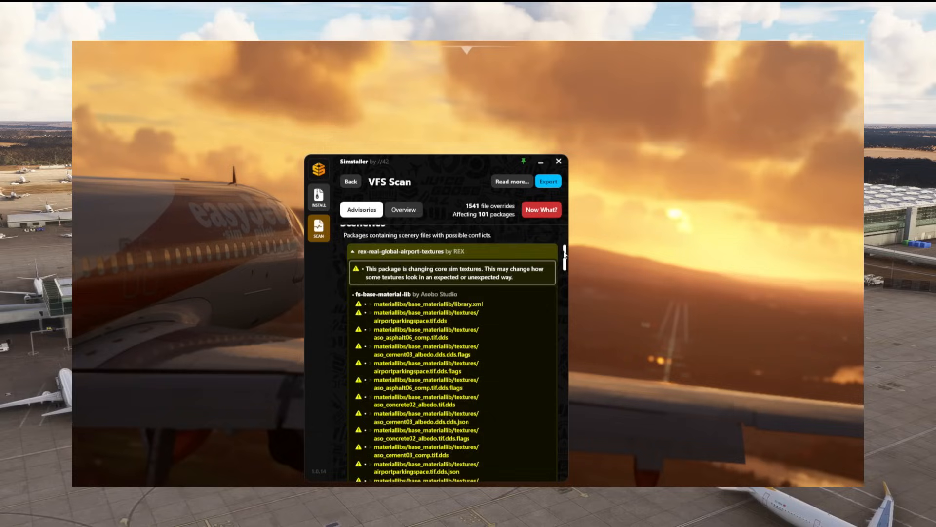
scroll(down, 3)
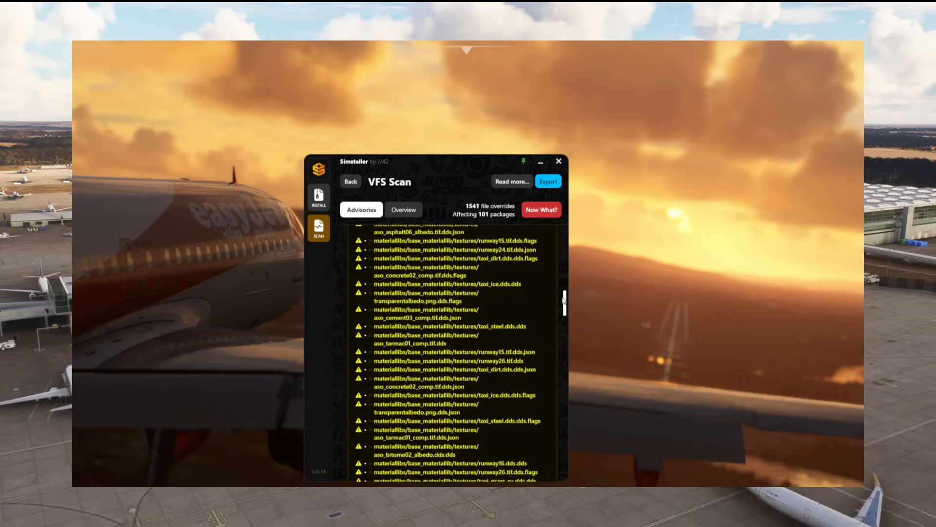
scroll(down, 3)
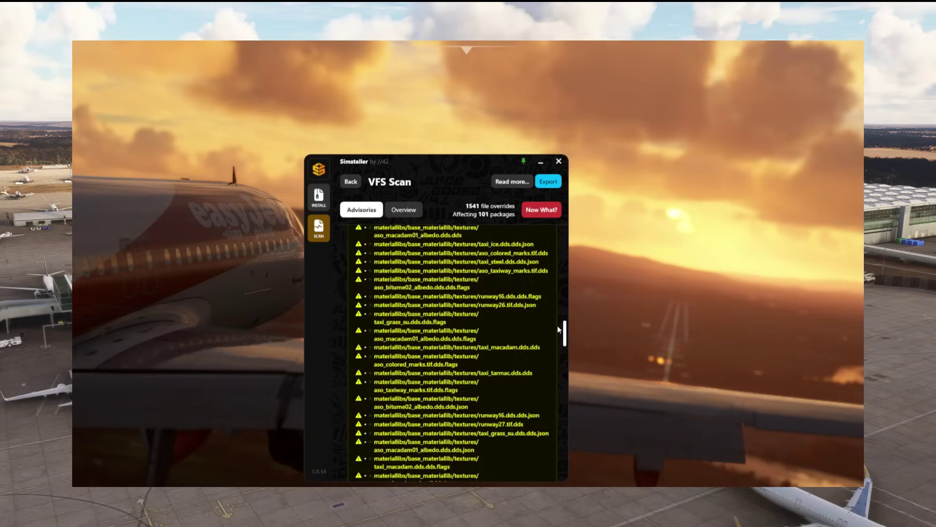
scroll(down, 3)
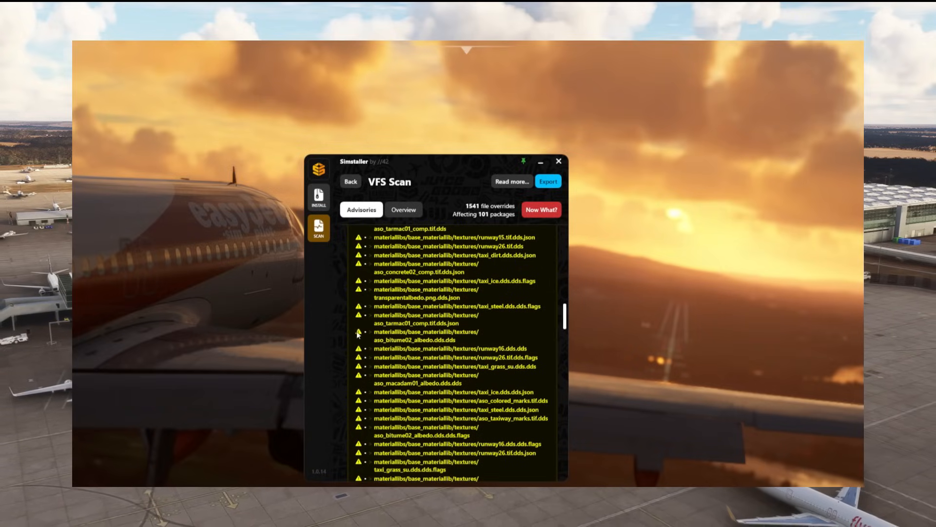
mouse_move(566, 317)
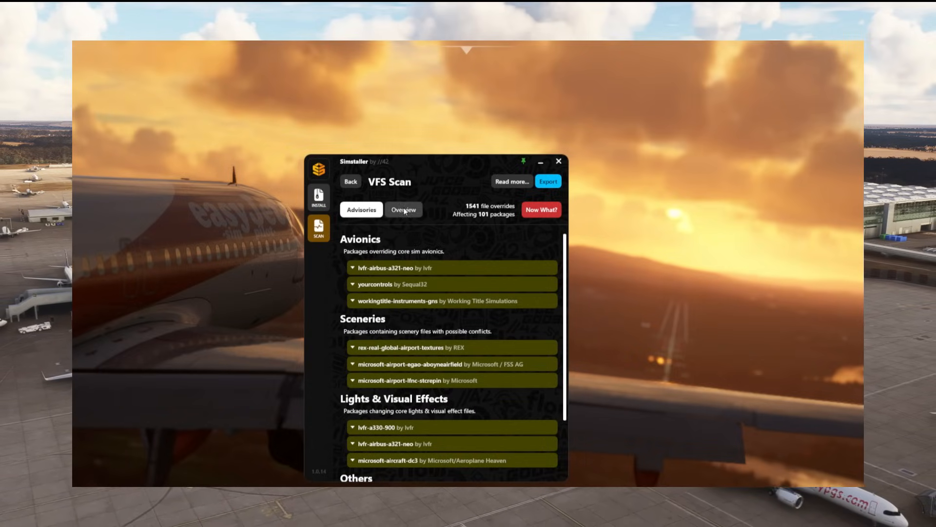
Step: Show the Overview tab and briefly expand fsltl-traffic-base's conflicting files
click(403, 209)
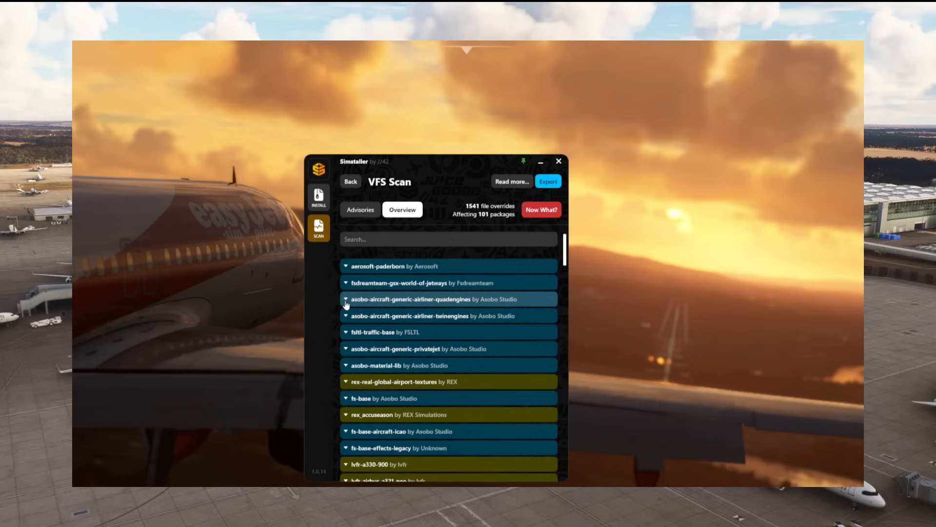
click(346, 332)
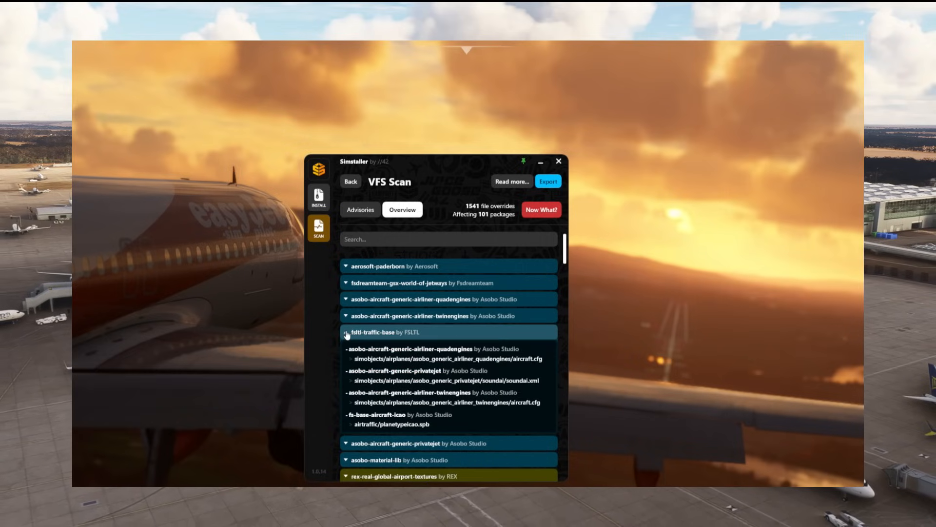
click(345, 332)
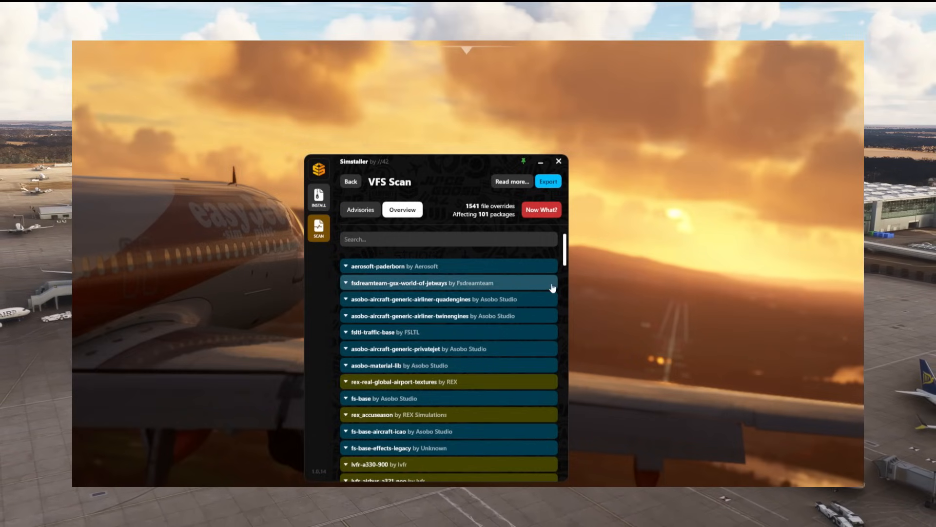
Step: Scroll down the overview to flytampagg-athens and collapse its conflict details
scroll(down, 3)
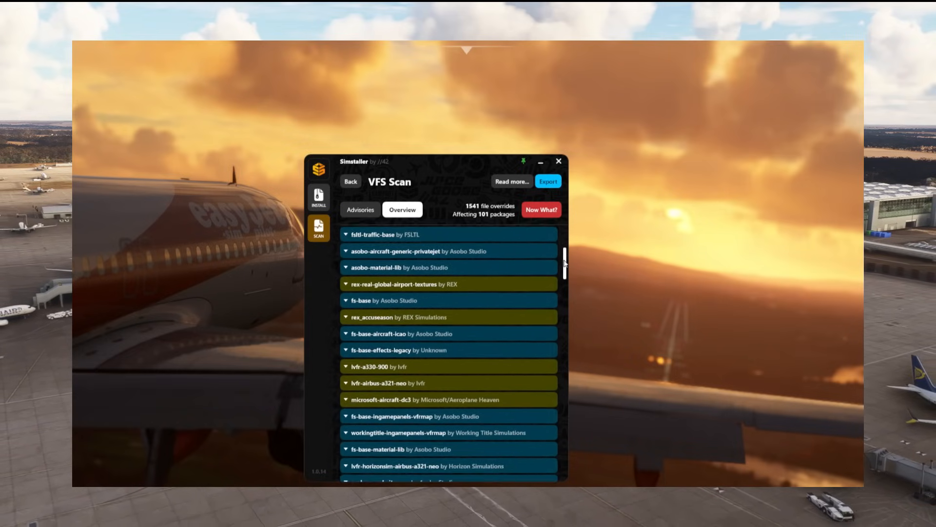
scroll(down, 3)
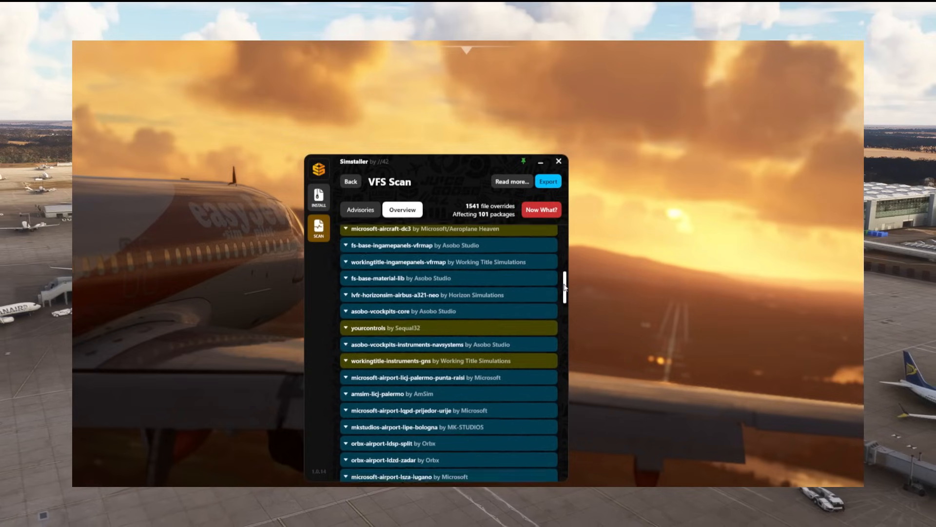
scroll(down, 3)
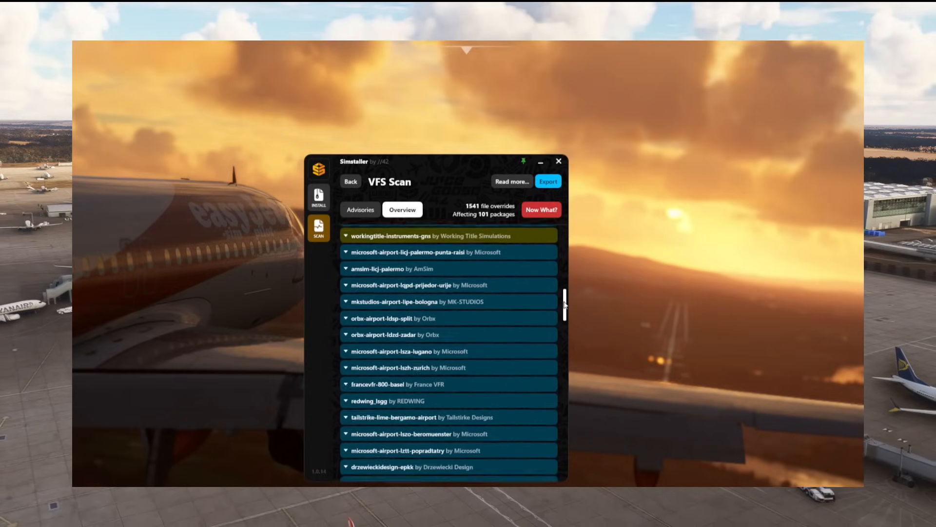
scroll(down, 3)
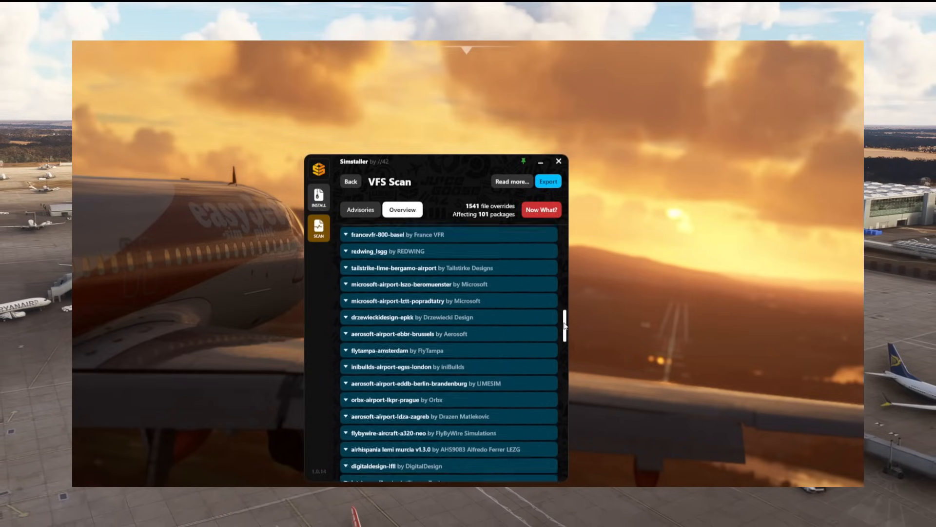
scroll(down, 3)
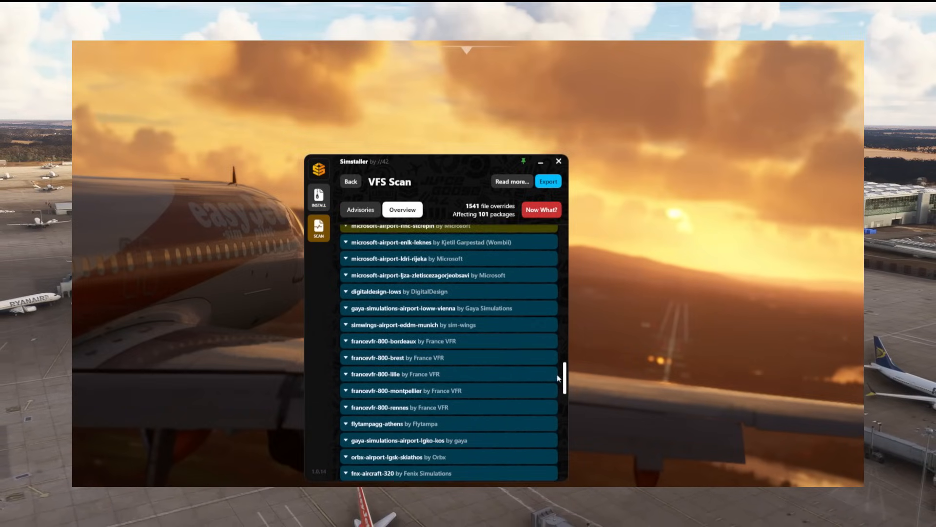
scroll(down, 3)
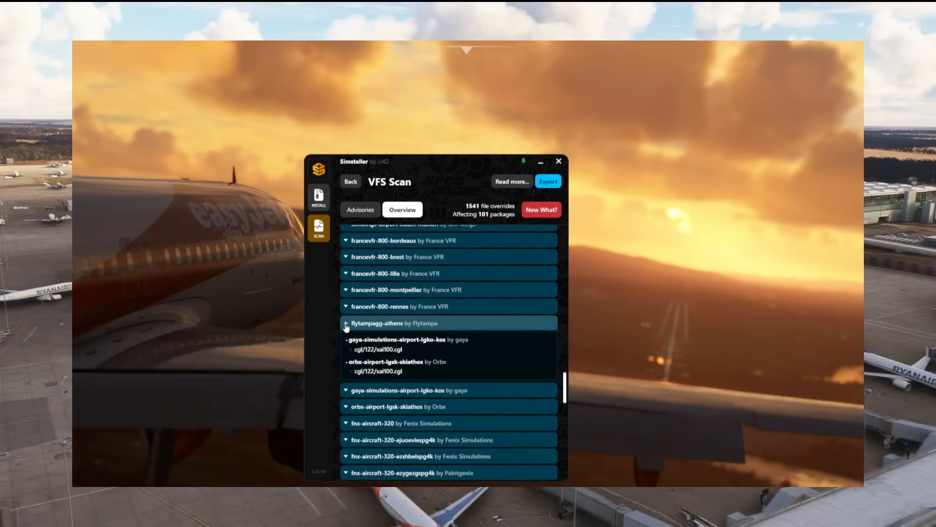
click(345, 323)
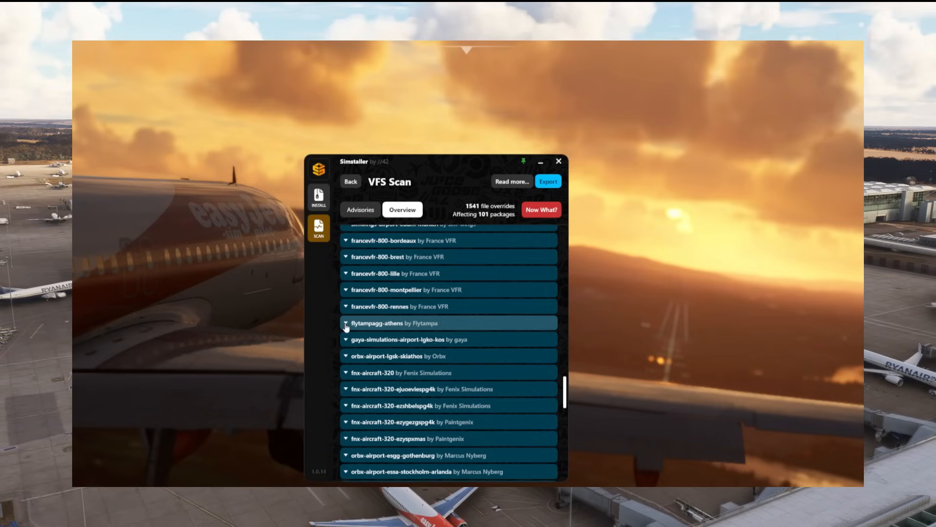